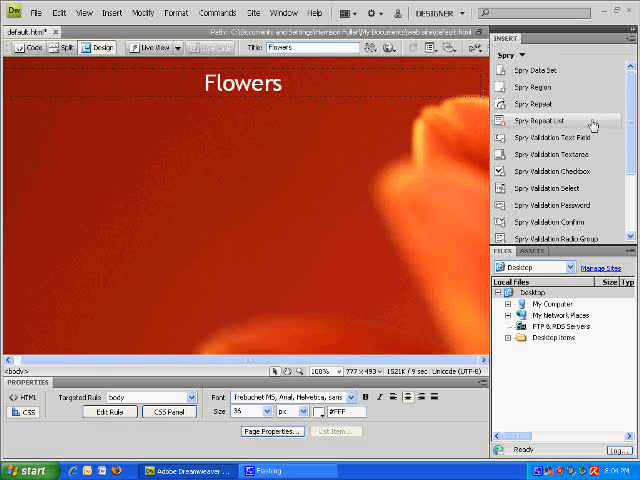
# Insert a 1-row, 4-column table, 760 pixels wide, at the top of the Flowers page
pyautogui.scroll(-3)
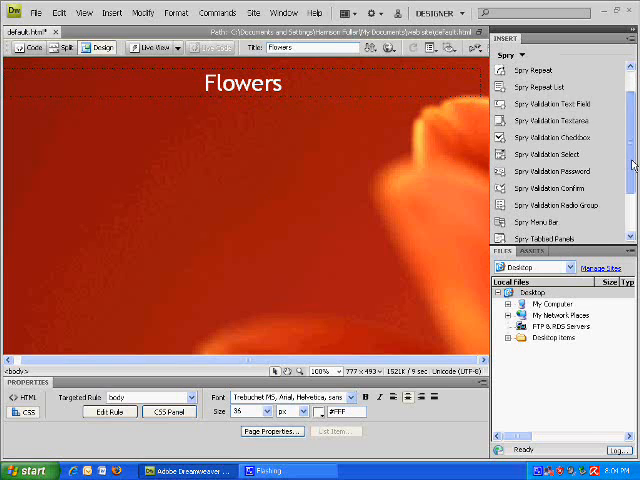
pyautogui.scroll(-3)
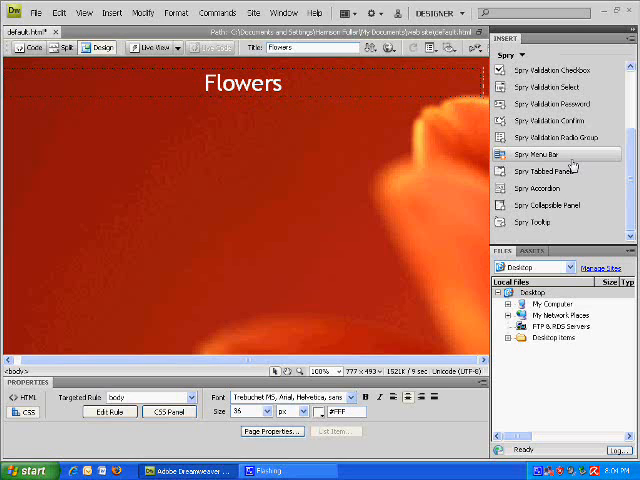
pyautogui.moveTo(543, 204)
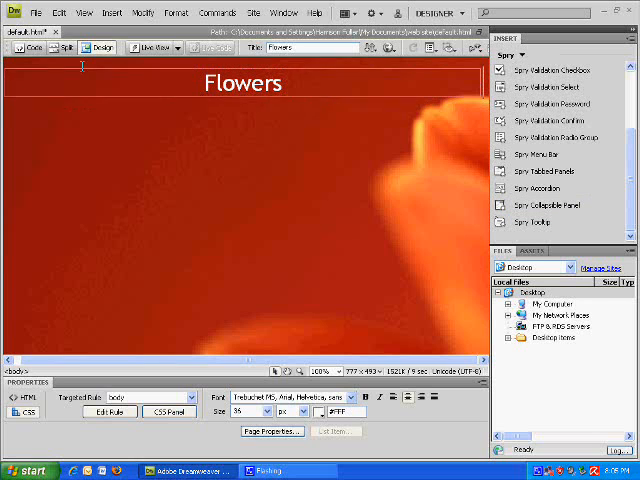
pyautogui.click(111, 12)
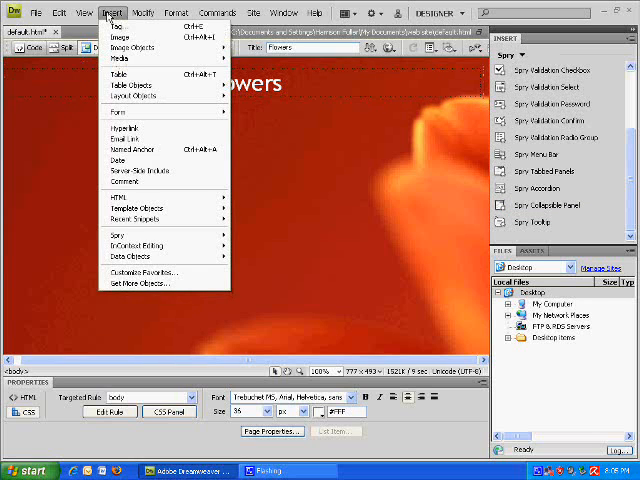
pyautogui.moveTo(105, 75)
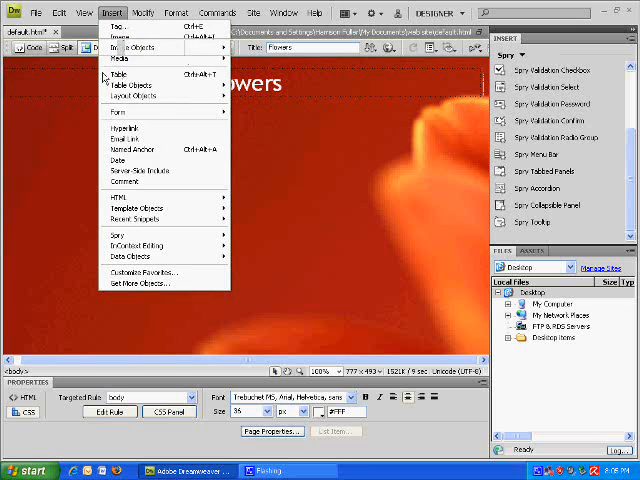
pyautogui.click(119, 74)
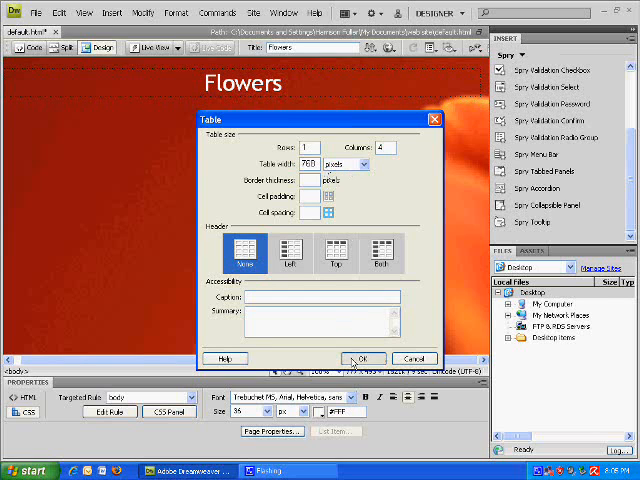
pyautogui.click(364, 358)
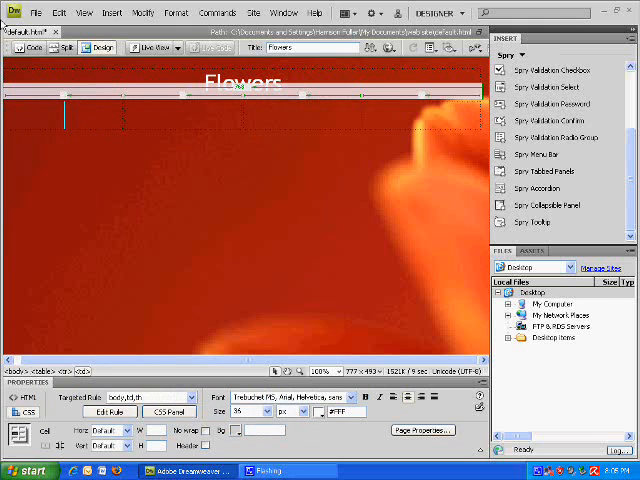
pyautogui.moveTo(390, 257)
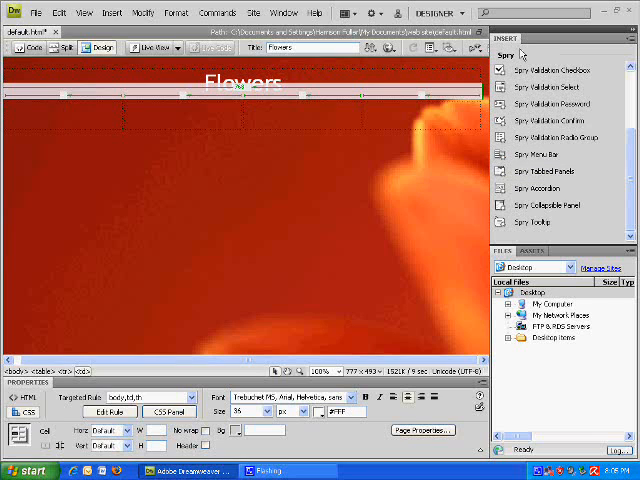
# Switch the Insert panel to Spry and add a horizontal Spry Menu Bar to the first cell
pyautogui.click(515, 55)
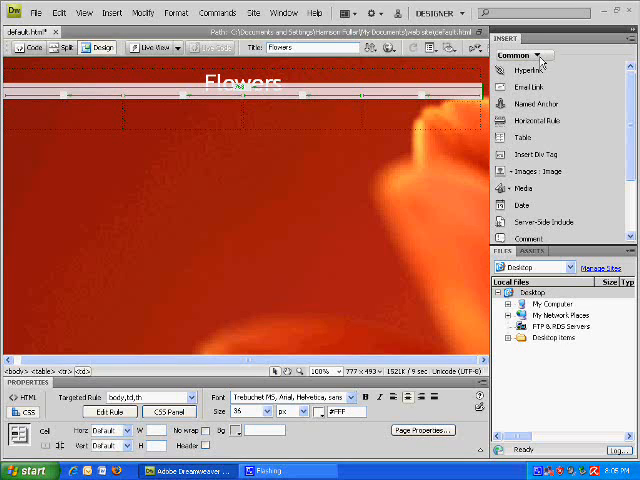
pyautogui.click(530, 55)
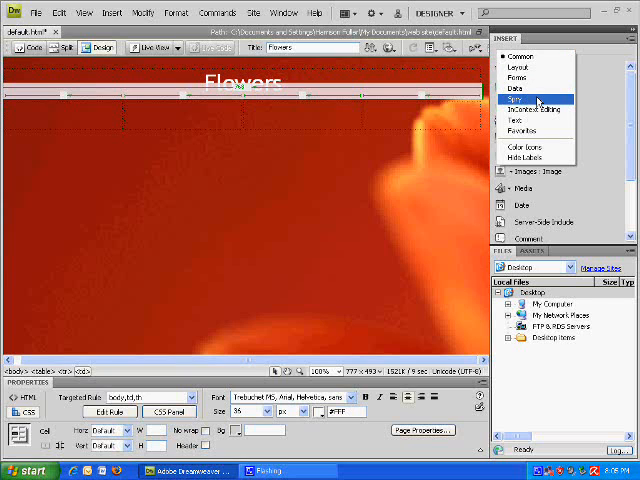
pyautogui.click(521, 89)
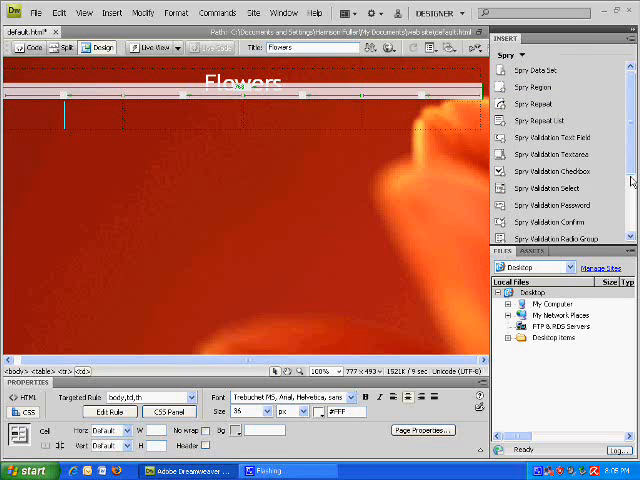
pyautogui.scroll(-3)
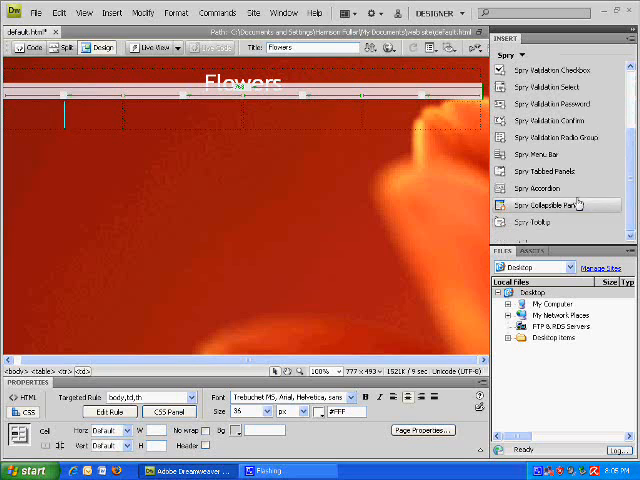
pyautogui.moveTo(548, 154)
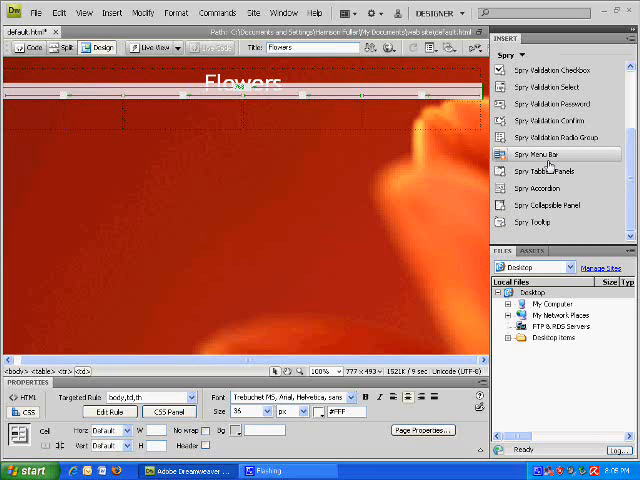
pyautogui.click(546, 154)
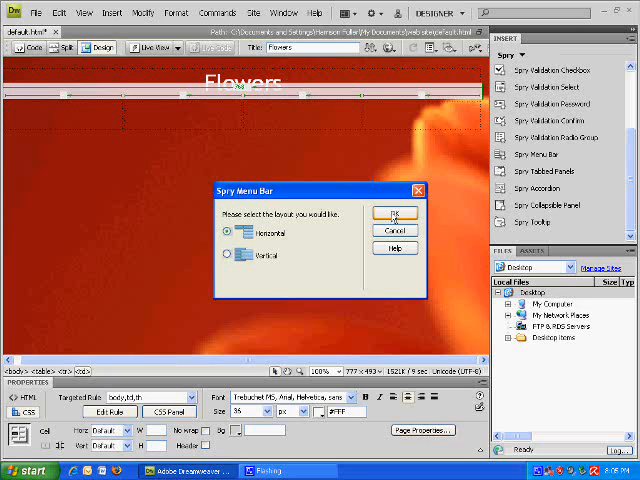
pyautogui.click(394, 213)
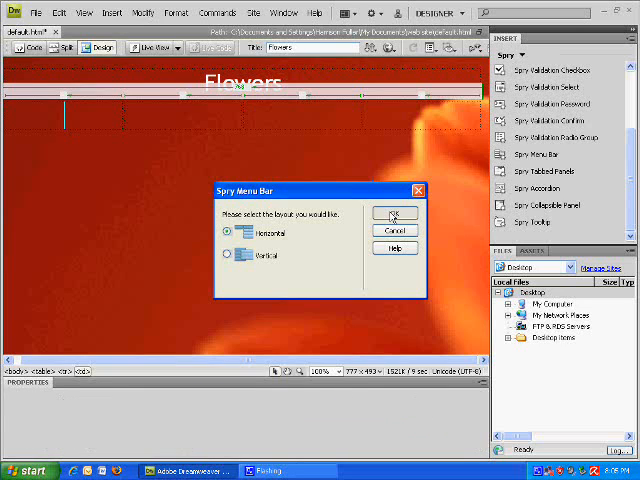
pyautogui.click(396, 213)
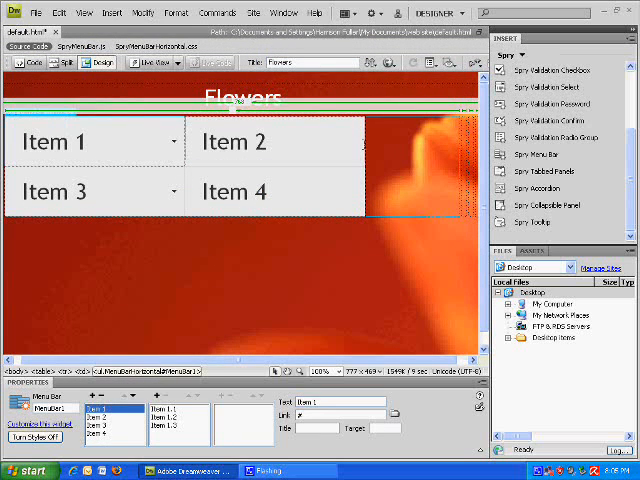
# Delete the extra menu items, rename Item 1 to 'Home Page', and center-align the table
pyautogui.click(275, 141)
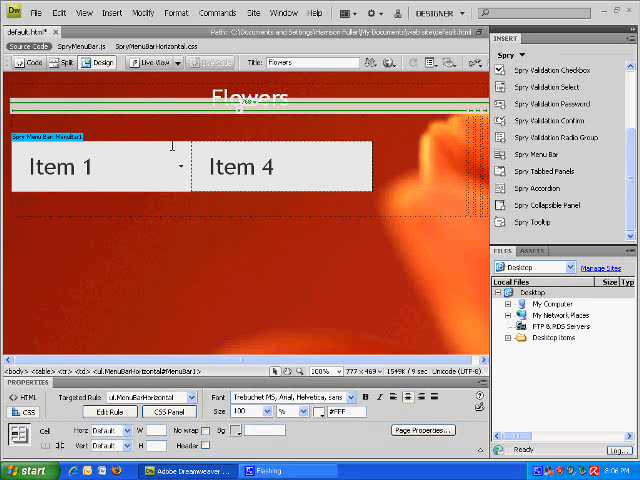
pyautogui.click(95, 166)
pyautogui.write('Home')
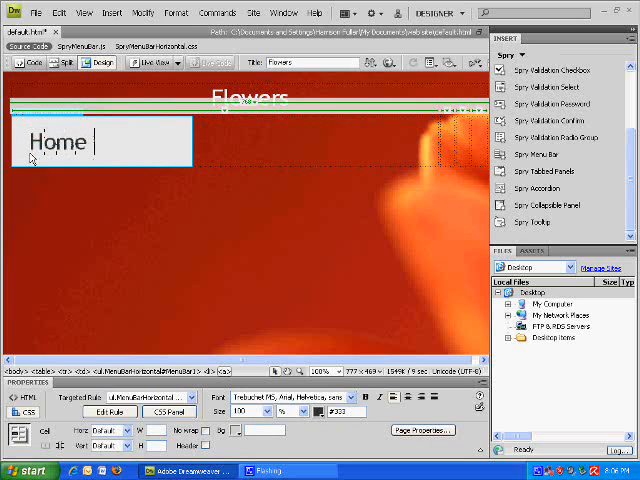
pyautogui.write('Page')
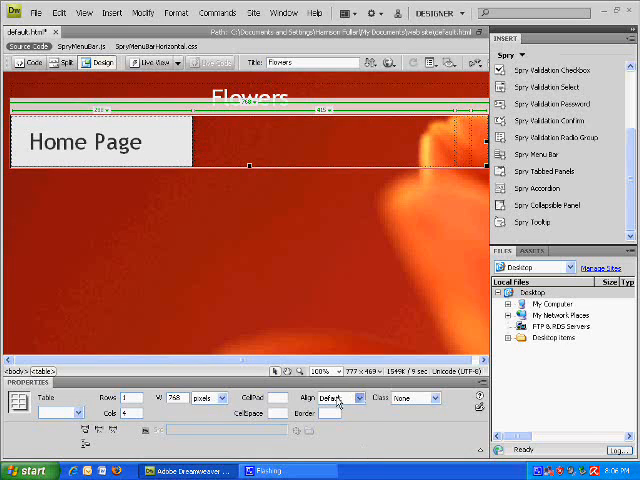
pyautogui.click(338, 398)
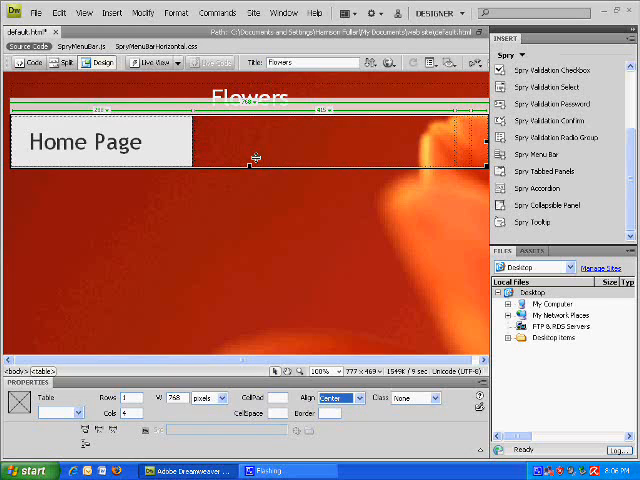
pyautogui.click(347, 140)
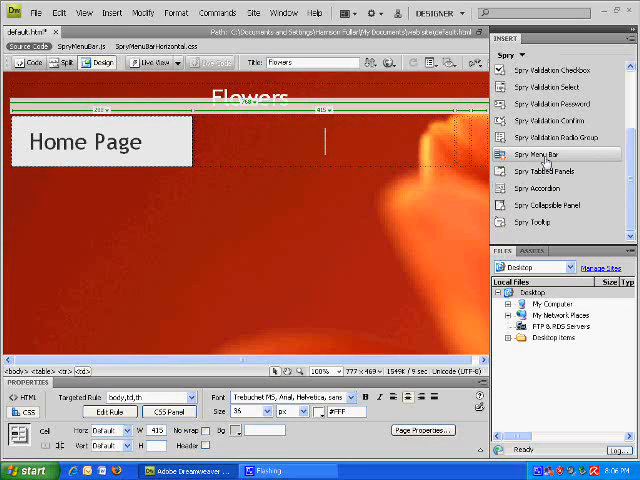
# Add a horizontal Spry menu bar to the second cell and rename its item 'Shopping Cart'
pyautogui.click(544, 154)
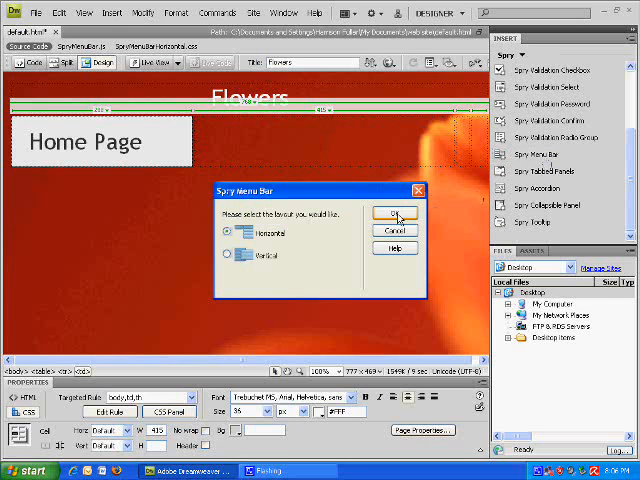
pyautogui.click(396, 212)
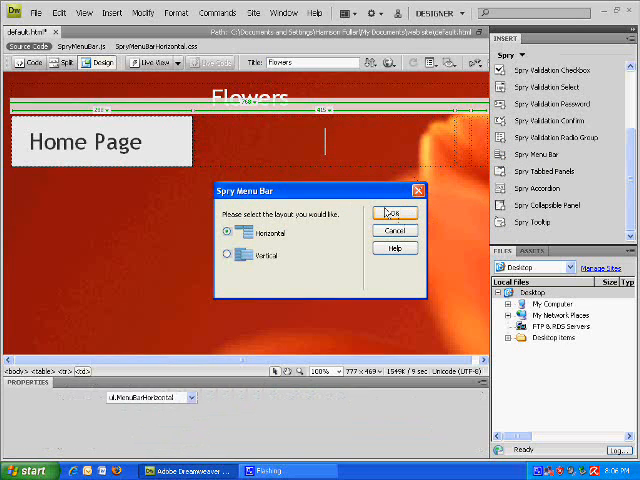
pyautogui.click(394, 212)
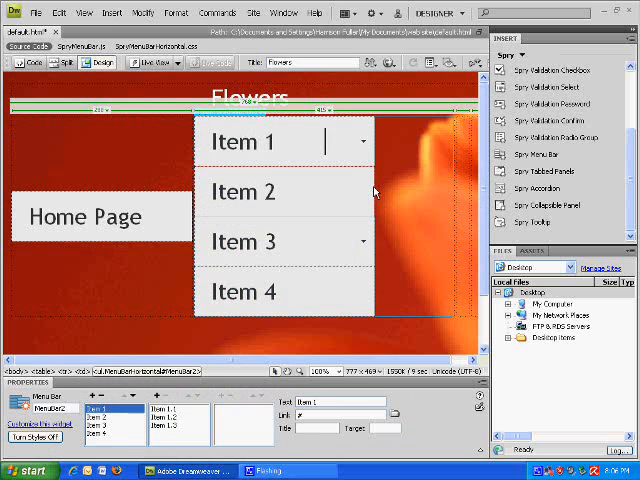
pyautogui.click(243, 191)
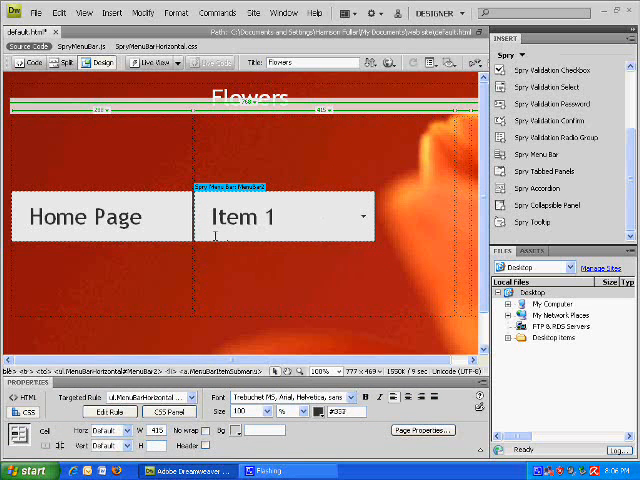
pyautogui.doubleClick(243, 216)
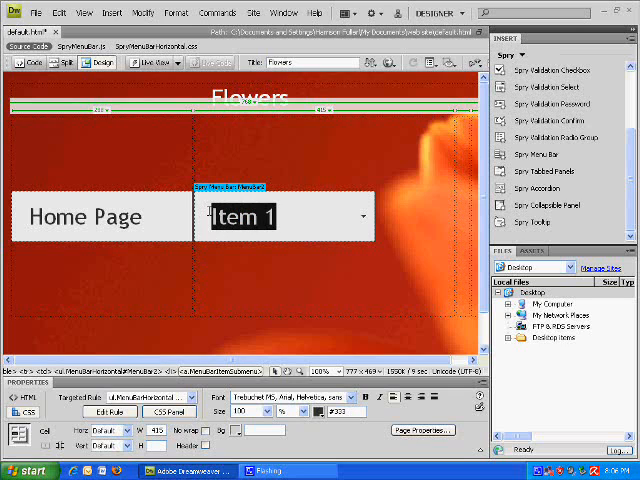
pyautogui.write('Shopping Cart')
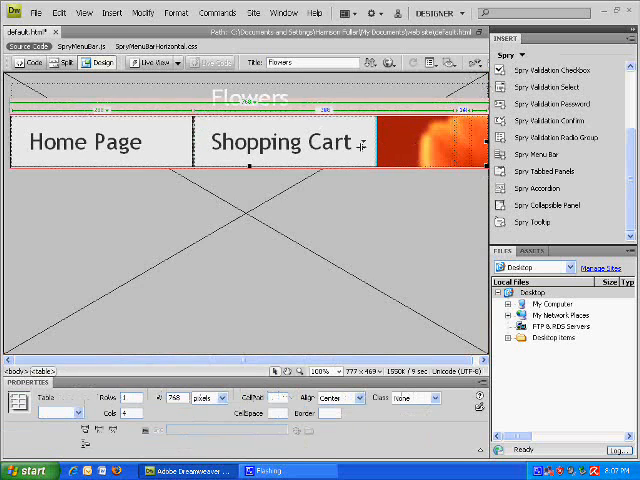
# Save the page, accept the copied Spry support files, and delete one table column
pyautogui.click(36, 12)
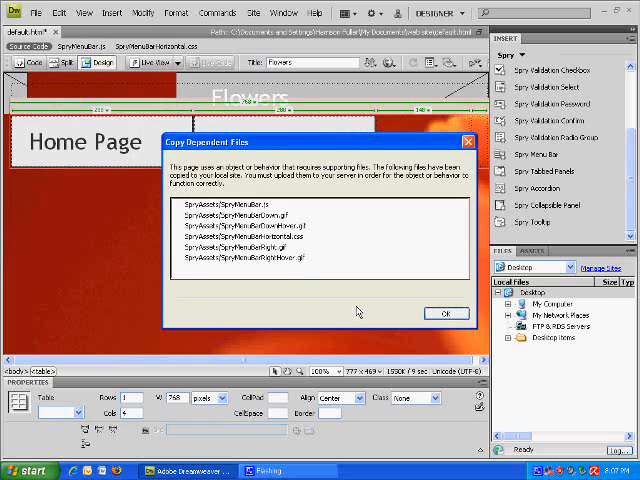
pyautogui.click(446, 313)
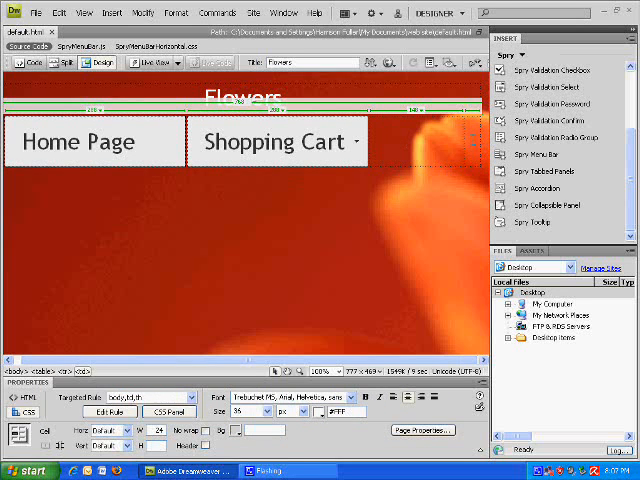
pyautogui.rightClick(480, 150)
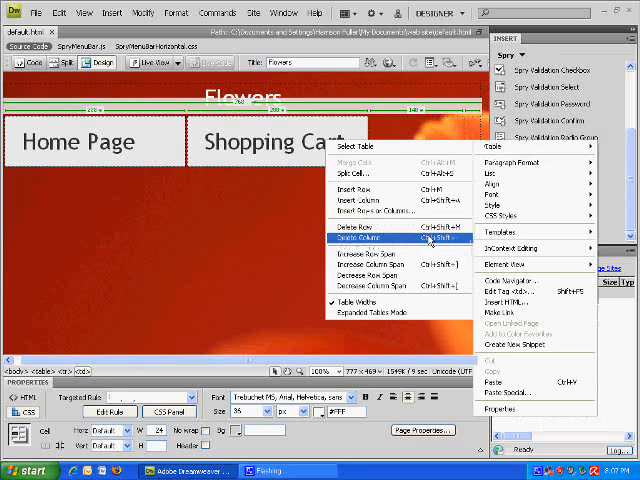
pyautogui.click(370, 237)
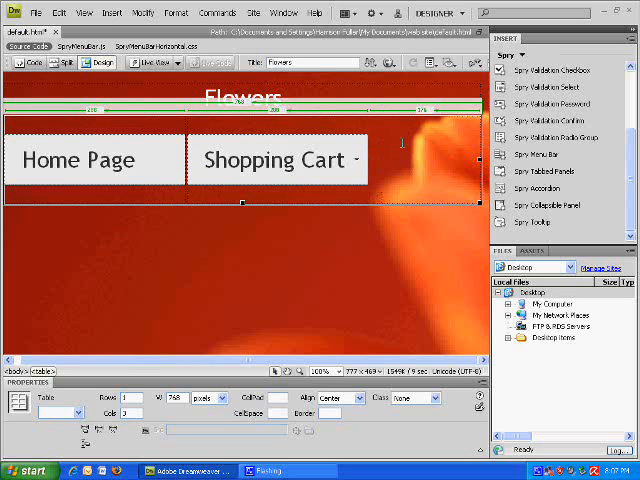
pyautogui.rightClick(408, 208)
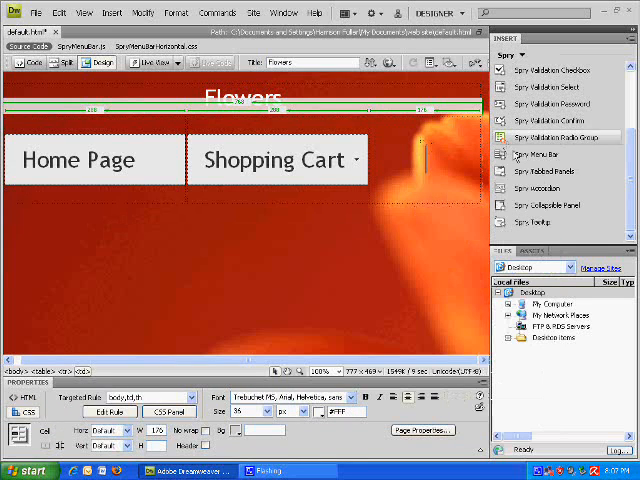
# Add a horizontal Spry menu bar to the third cell and rename its item 'Flowers'
pyautogui.click(538, 154)
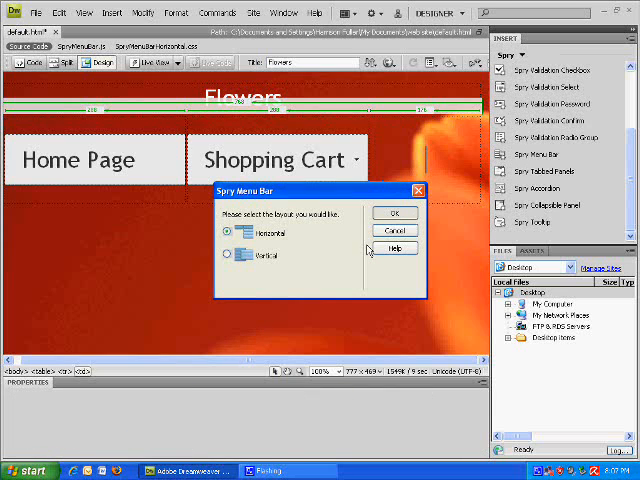
pyautogui.click(394, 213)
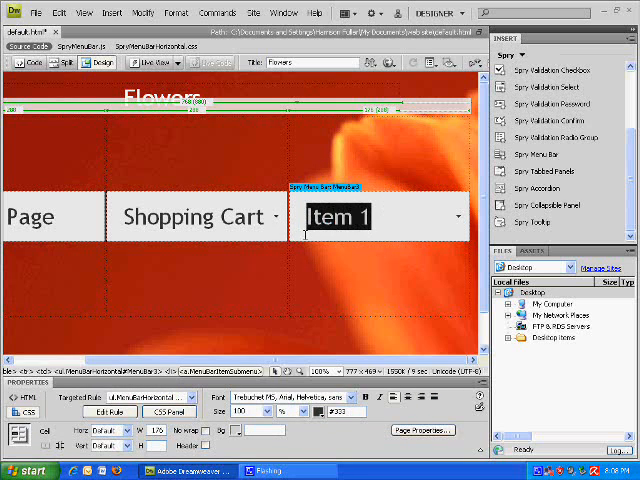
pyautogui.write('Flowers')
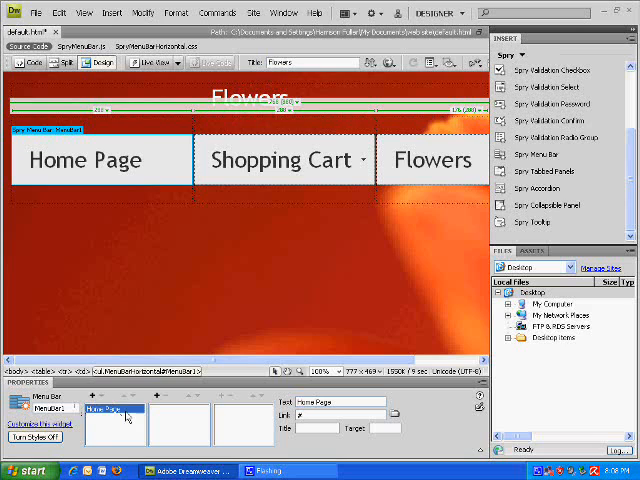
pyautogui.moveTo(243, 423)
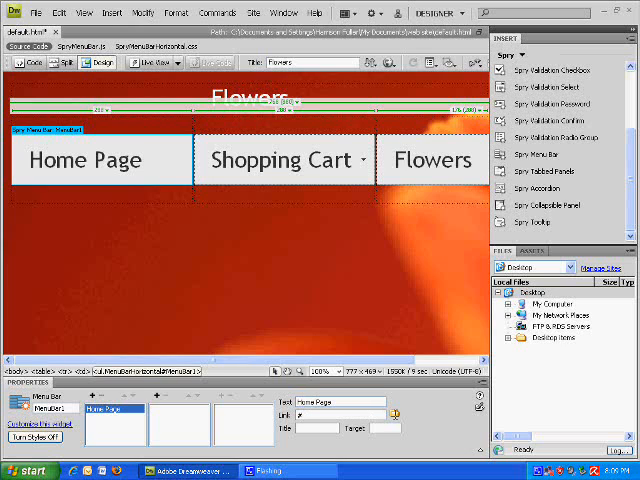
# Set the Home Page menu item's link to default.html
pyautogui.click(394, 415)
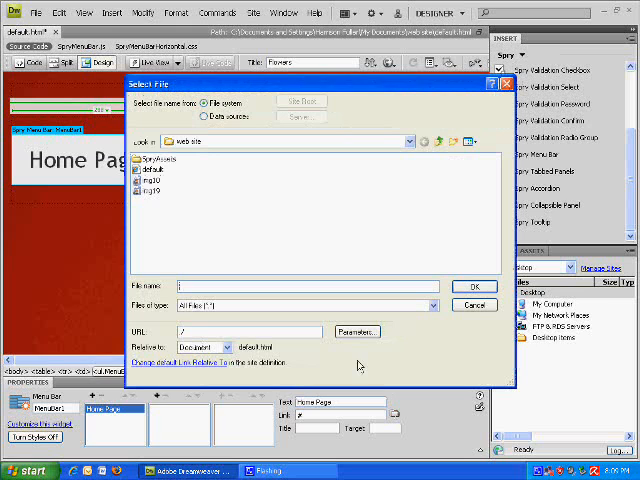
pyautogui.click(155, 172)
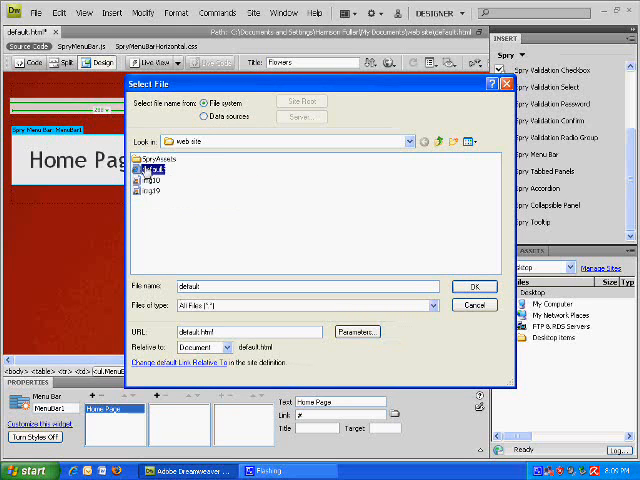
pyautogui.click(474, 286)
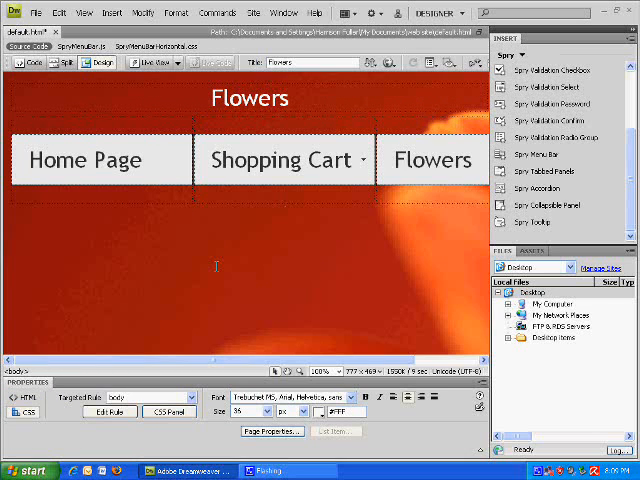
pyautogui.moveTo(213, 198)
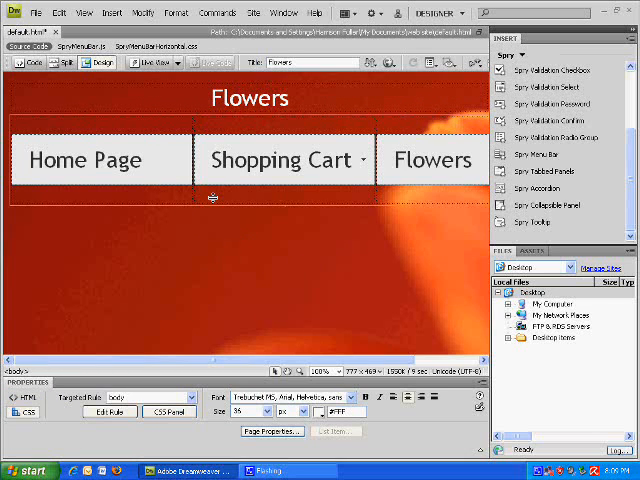
pyautogui.click(37, 12)
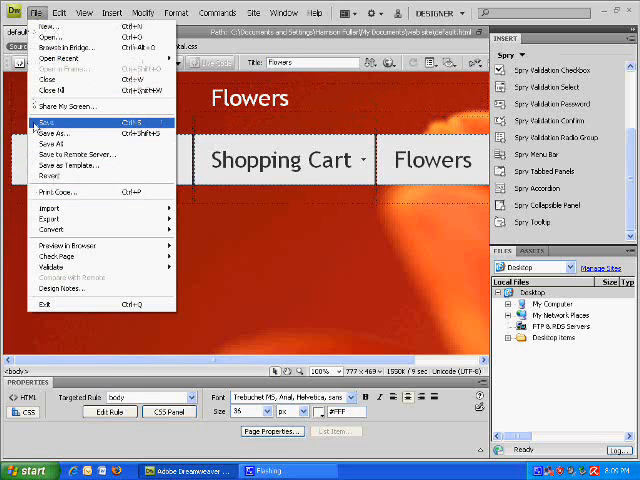
# Save the page, then save a copy named shoppingcart.html
pyautogui.click(48, 125)
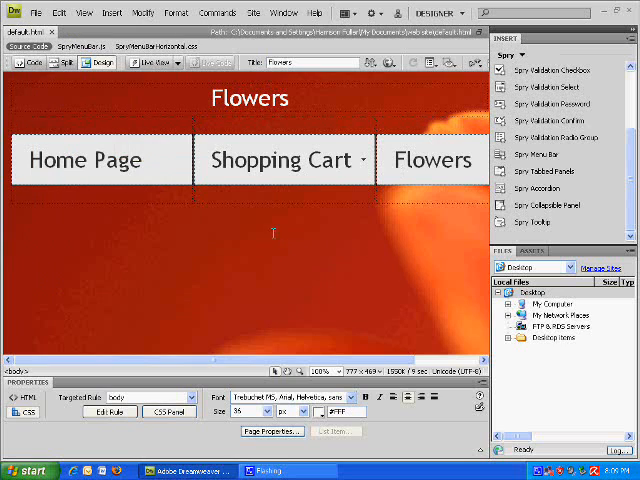
pyautogui.moveTo(268, 218)
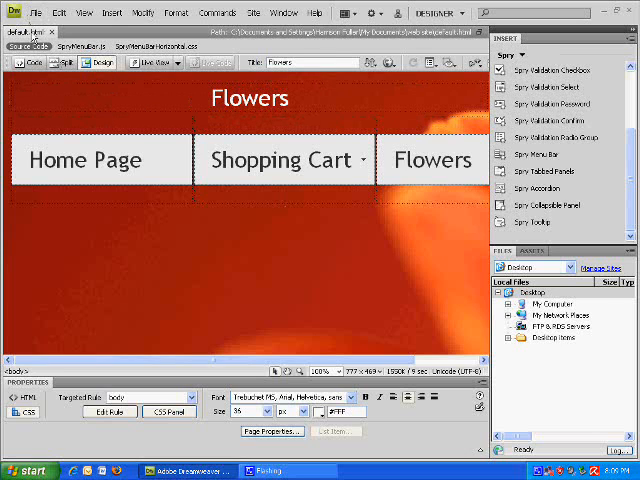
pyautogui.click(37, 12)
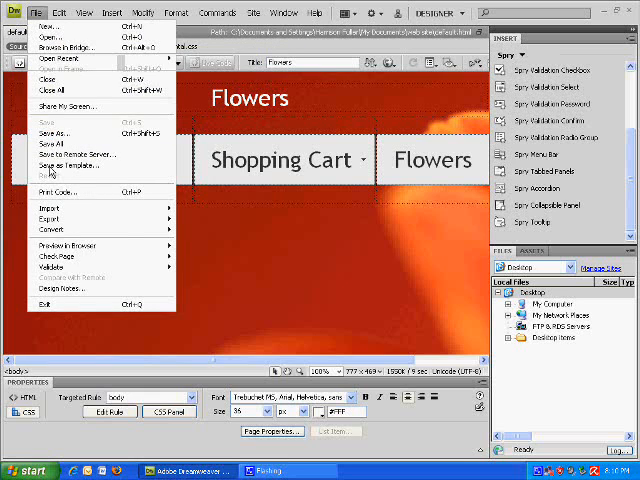
pyautogui.click(54, 131)
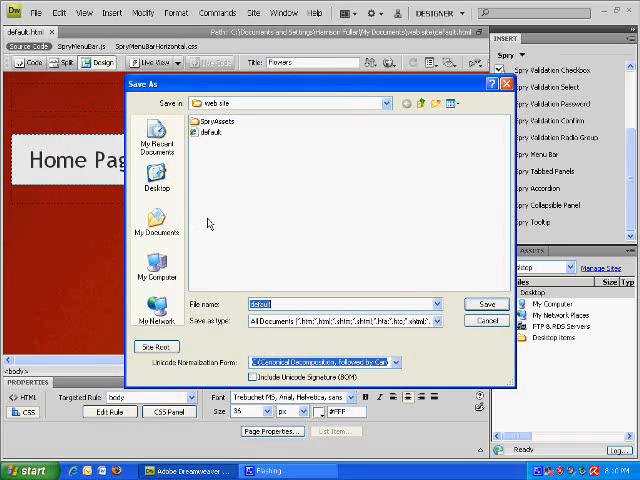
pyautogui.write('shoppingcart')
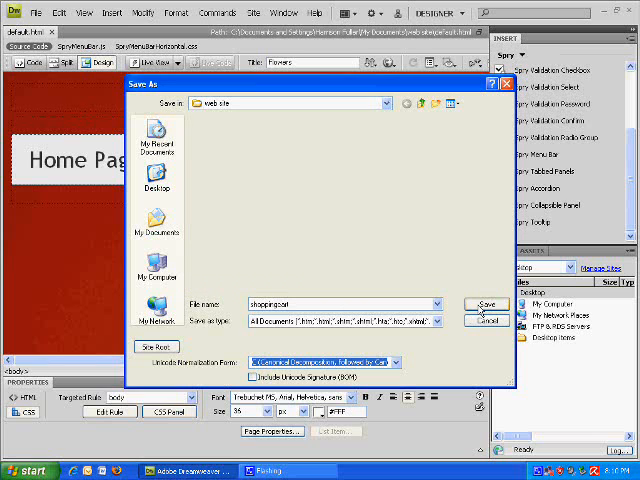
pyautogui.click(486, 304)
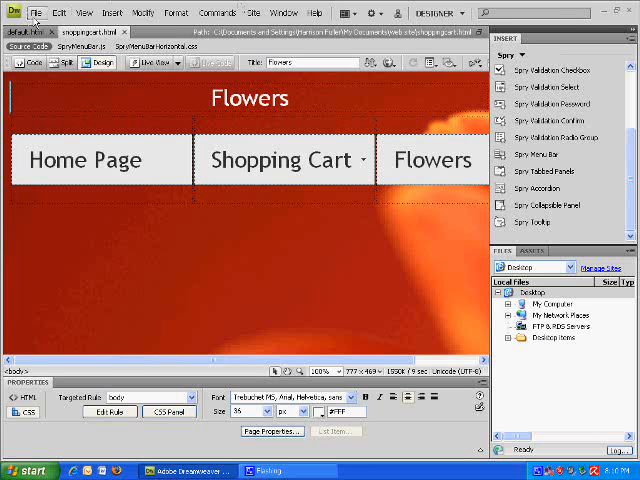
# Save another copy of the page as flowers.html
pyautogui.click(37, 12)
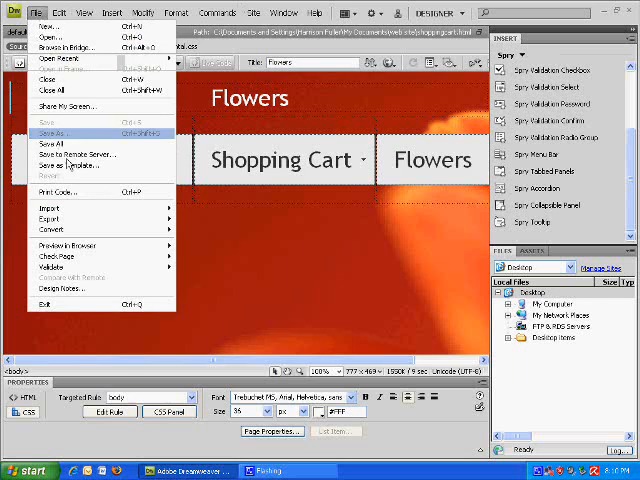
pyautogui.click(52, 132)
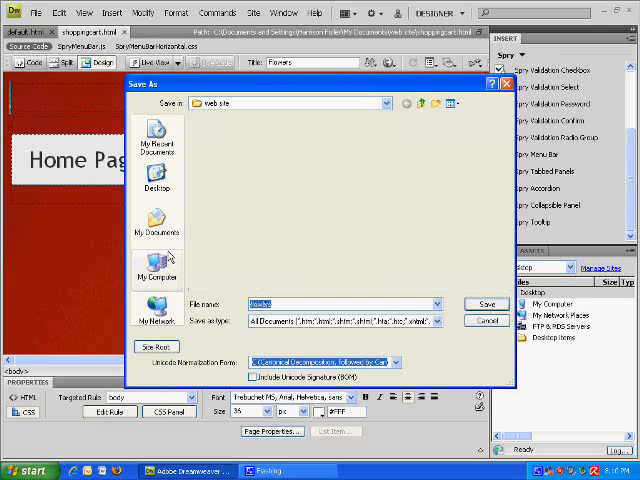
pyautogui.click(484, 304)
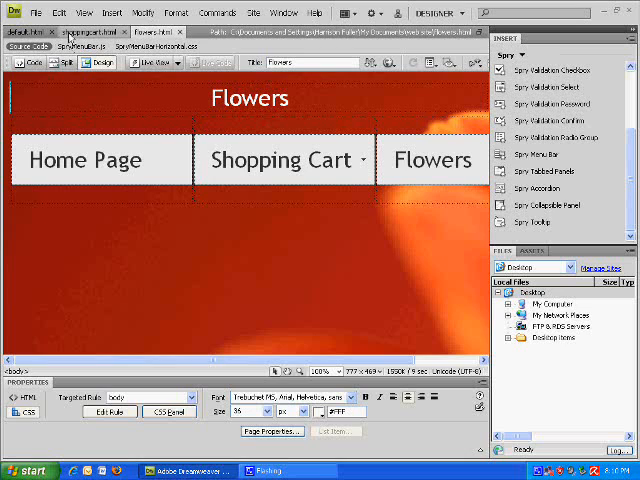
pyautogui.moveTo(90, 31)
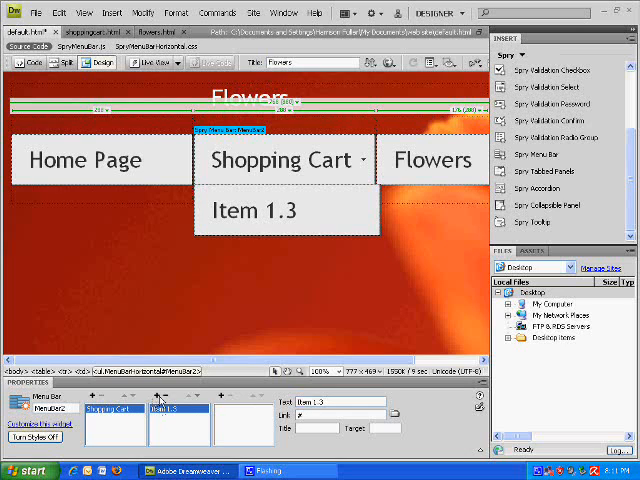
pyautogui.moveTo(232, 414)
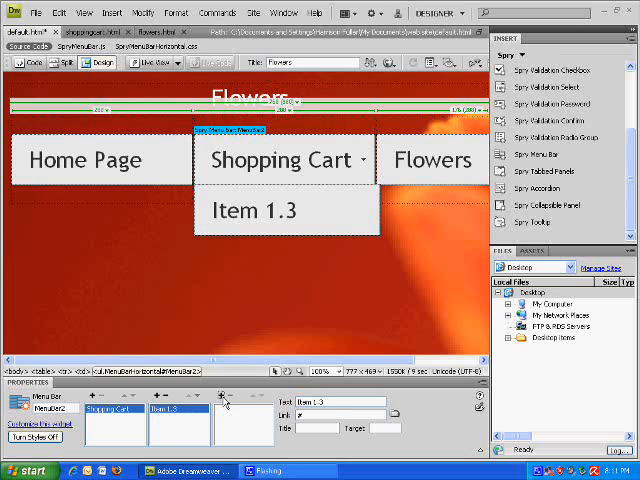
# Link the Cart submenu item to shoppingcart.html
pyautogui.click(199, 401)
pyautogui.write('Cart')
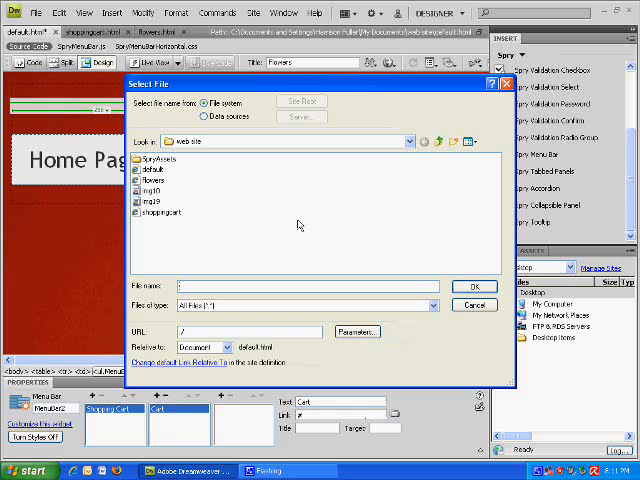
pyautogui.click(160, 212)
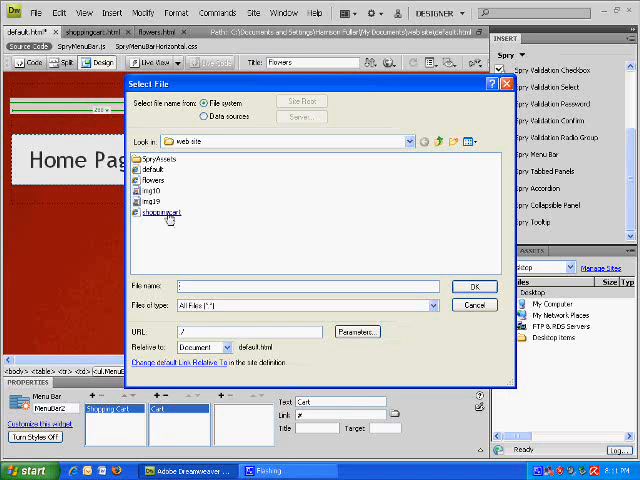
pyautogui.click(476, 287)
pyautogui.write('Flowers')
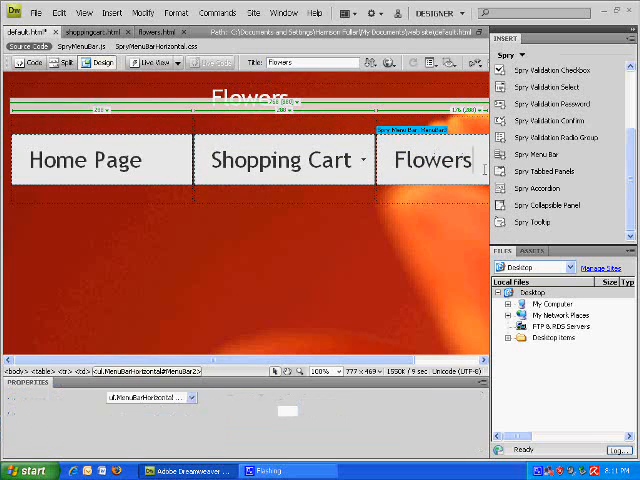
# Remove extra Flowers submenu items, rename the remaining one 'Flowers', and link it to flowers.html
pyautogui.click(432, 160)
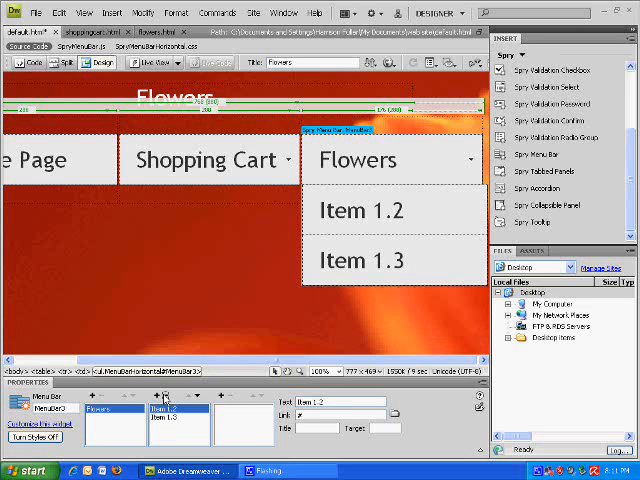
pyautogui.click(170, 410)
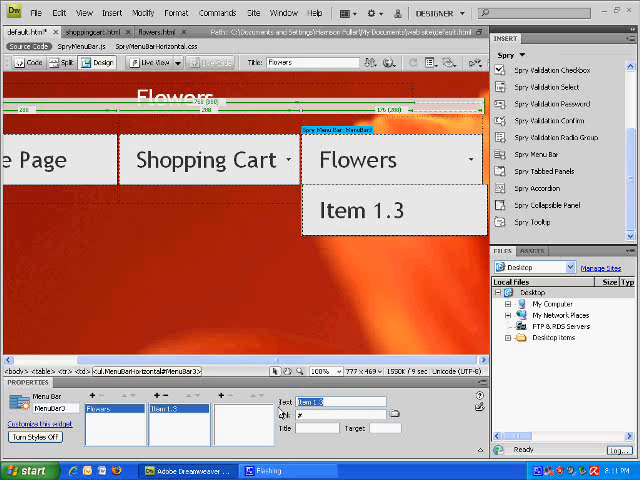
pyautogui.write('Flowers')
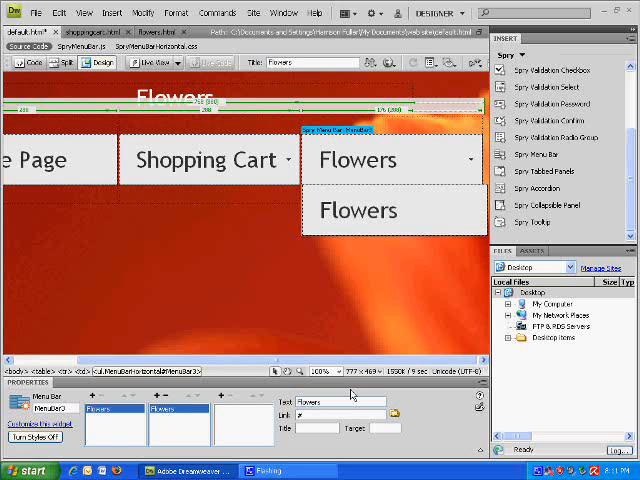
pyautogui.click(398, 415)
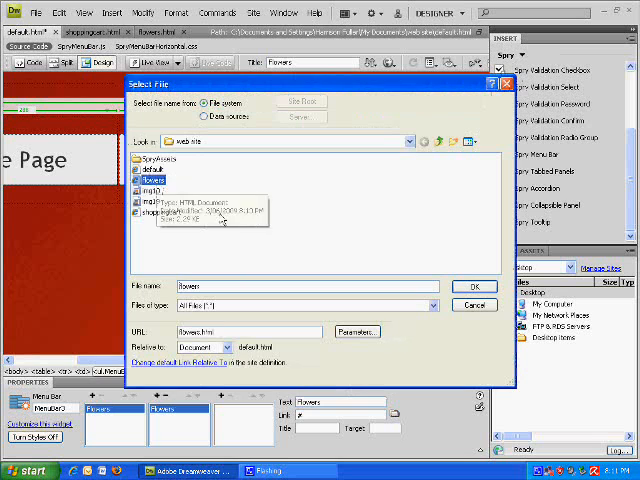
pyautogui.click(471, 286)
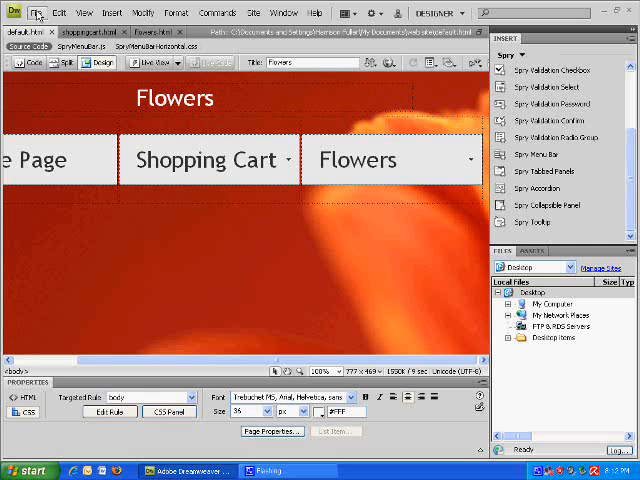
# Save the page over shoppingcart.html, confirming the overwrite
pyautogui.click(37, 12)
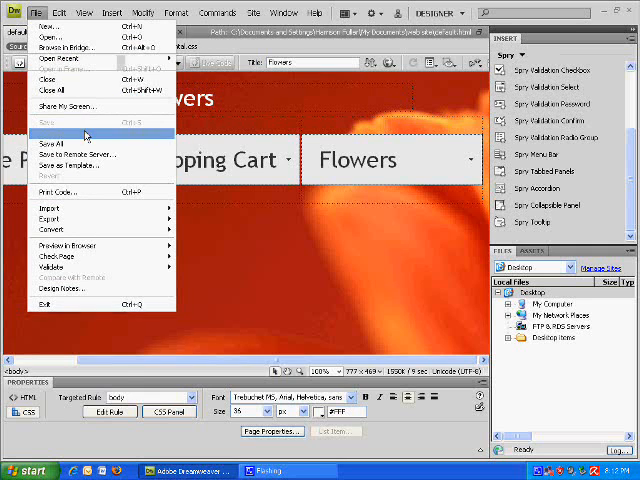
pyautogui.click(52, 154)
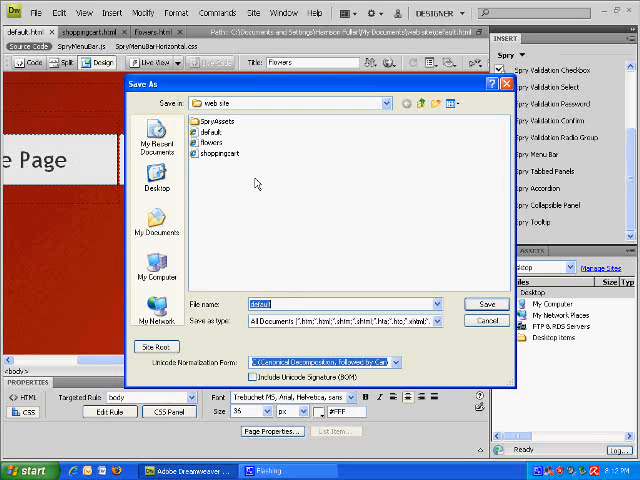
pyautogui.click(215, 153)
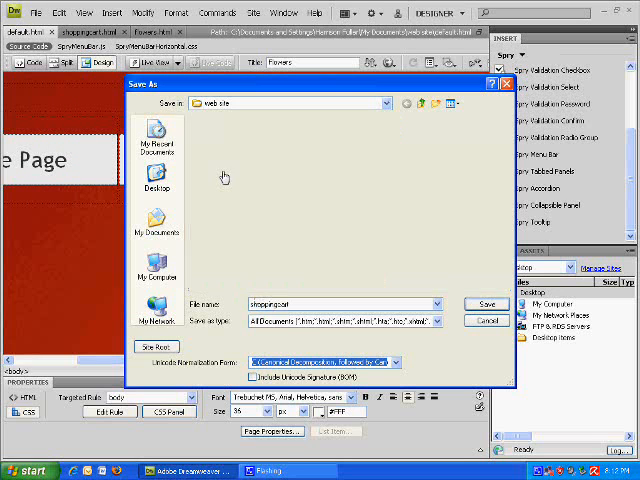
pyautogui.click(485, 304)
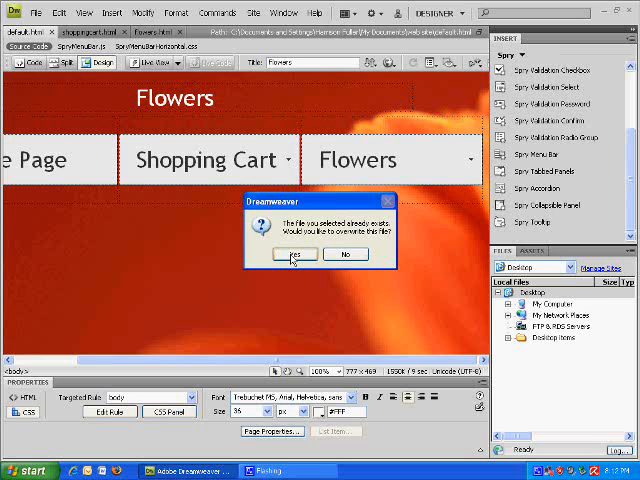
pyautogui.click(37, 12)
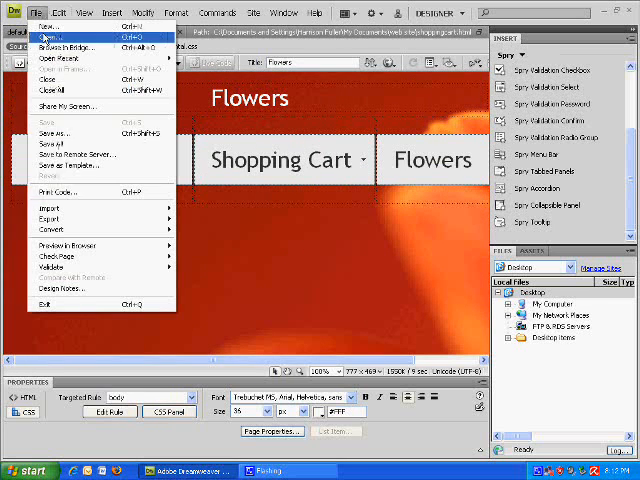
# Save the same page over flowers.html
pyautogui.click(55, 131)
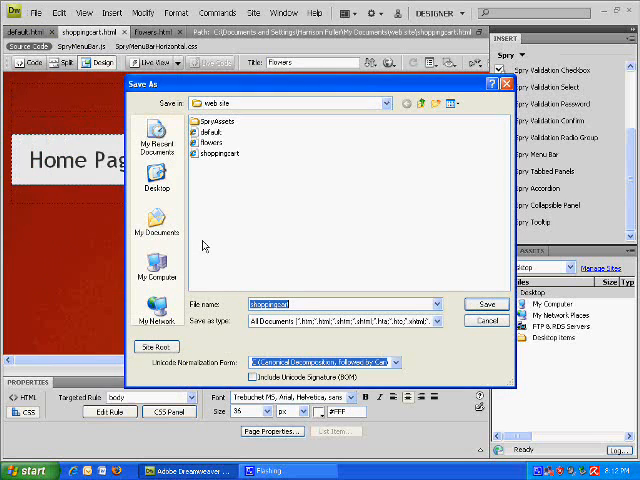
pyautogui.click(205, 143)
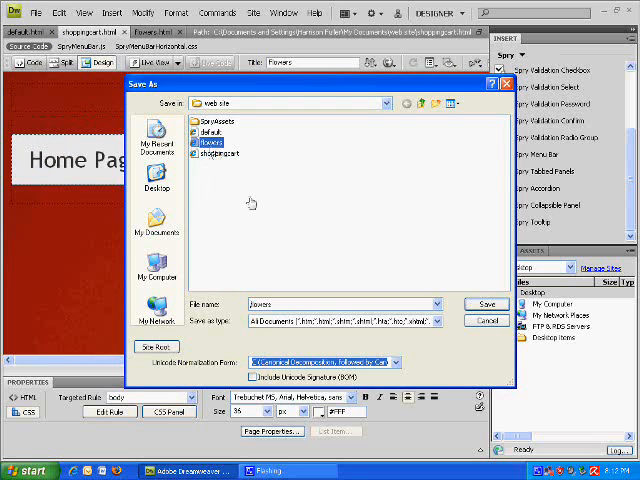
pyautogui.click(483, 304)
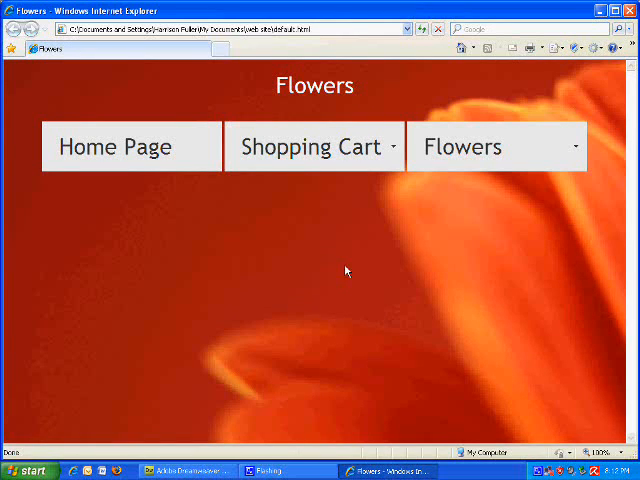
pyautogui.moveTo(264, 254)
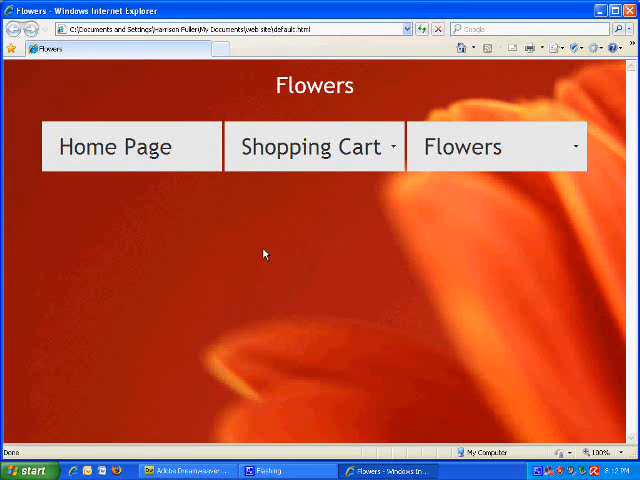
pyautogui.moveTo(190, 319)
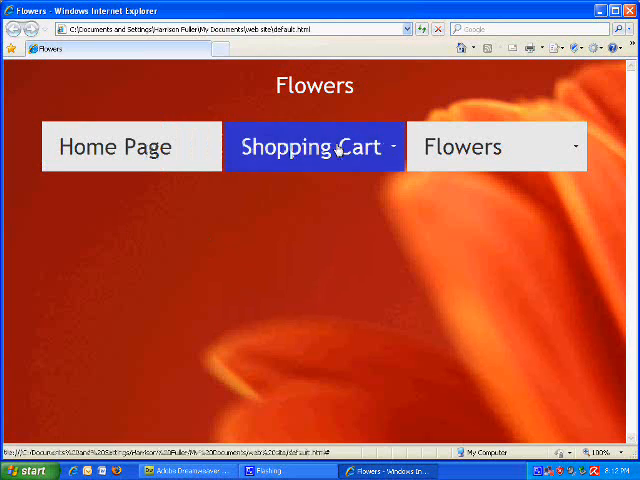
# Open the Shopping Cart submenu in the preview and follow its Cart link
pyautogui.click(314, 146)
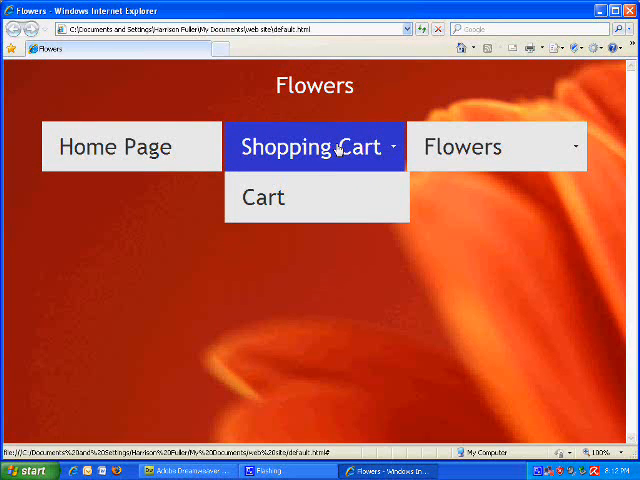
pyautogui.moveTo(445, 201)
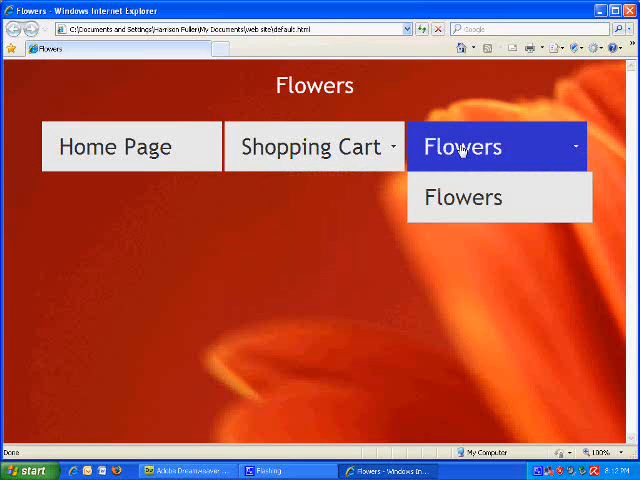
pyautogui.moveTo(353, 290)
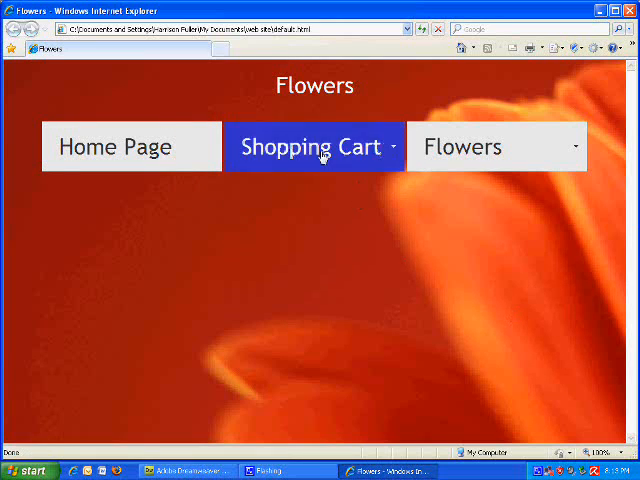
pyautogui.click(314, 146)
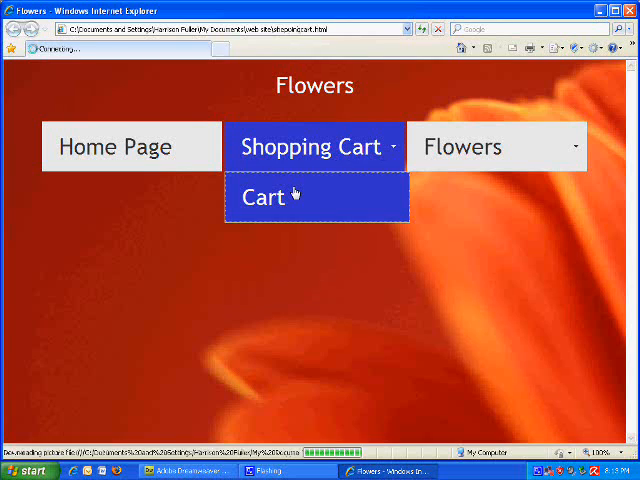
pyautogui.click(266, 196)
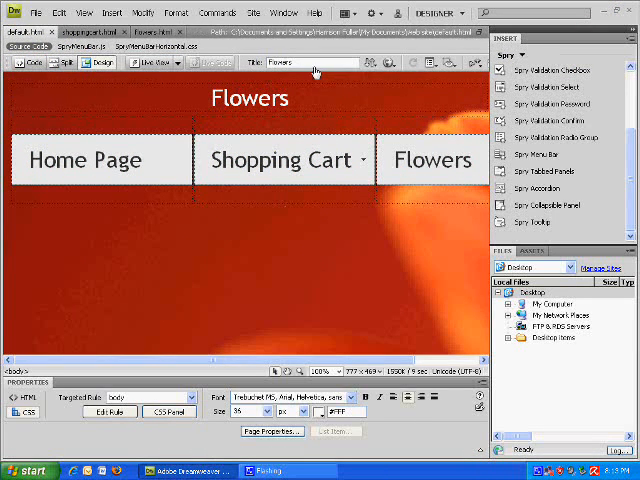
# Replace the page title in the Title box with 'Products'
pyautogui.tripleClick(312, 62)
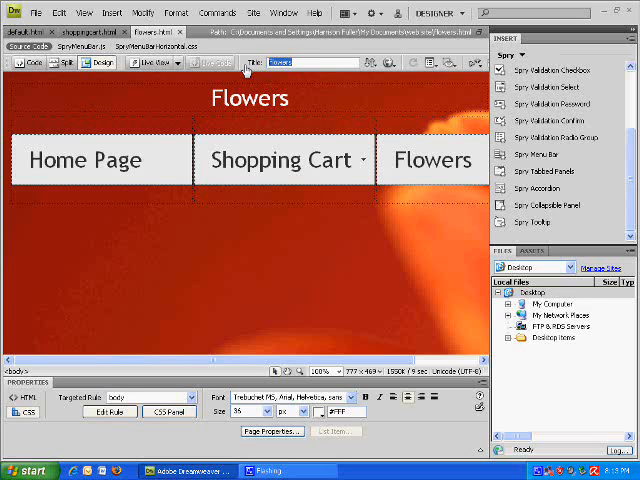
pyautogui.write('Products')
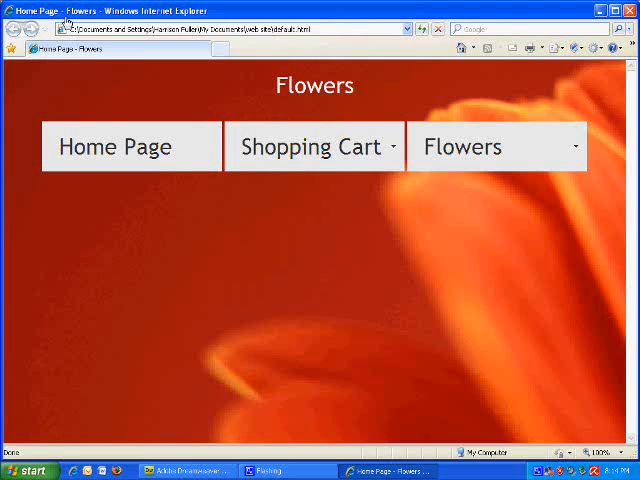
# Open the Shopping Cart submenu and follow Cart to shoppingcart.html
pyautogui.click(314, 146)
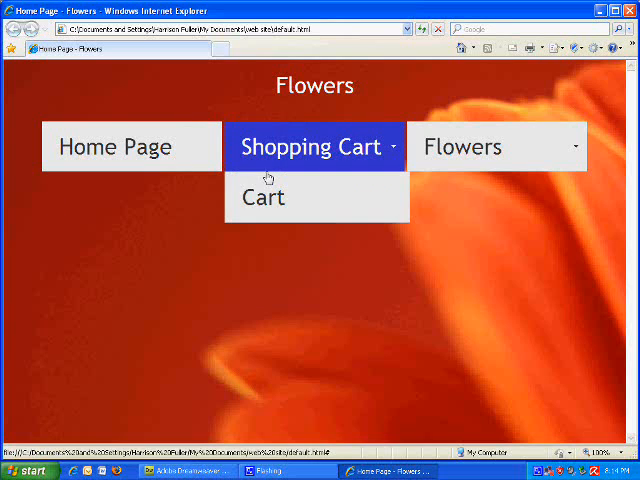
pyautogui.click(263, 197)
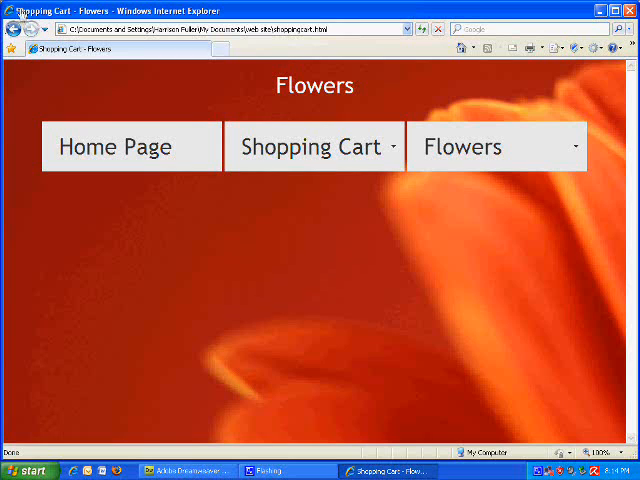
pyautogui.moveTo(379, 126)
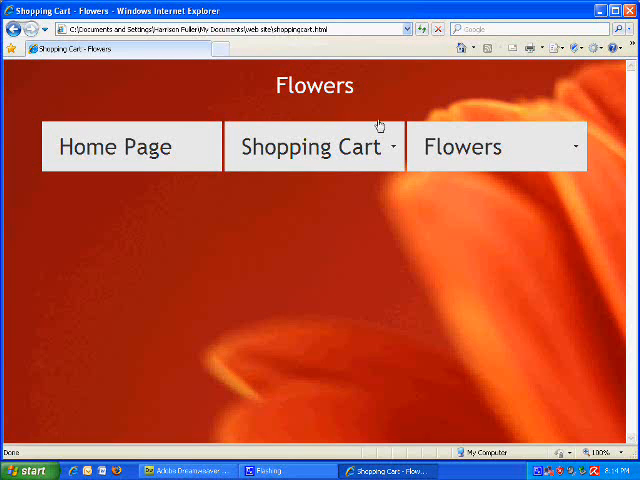